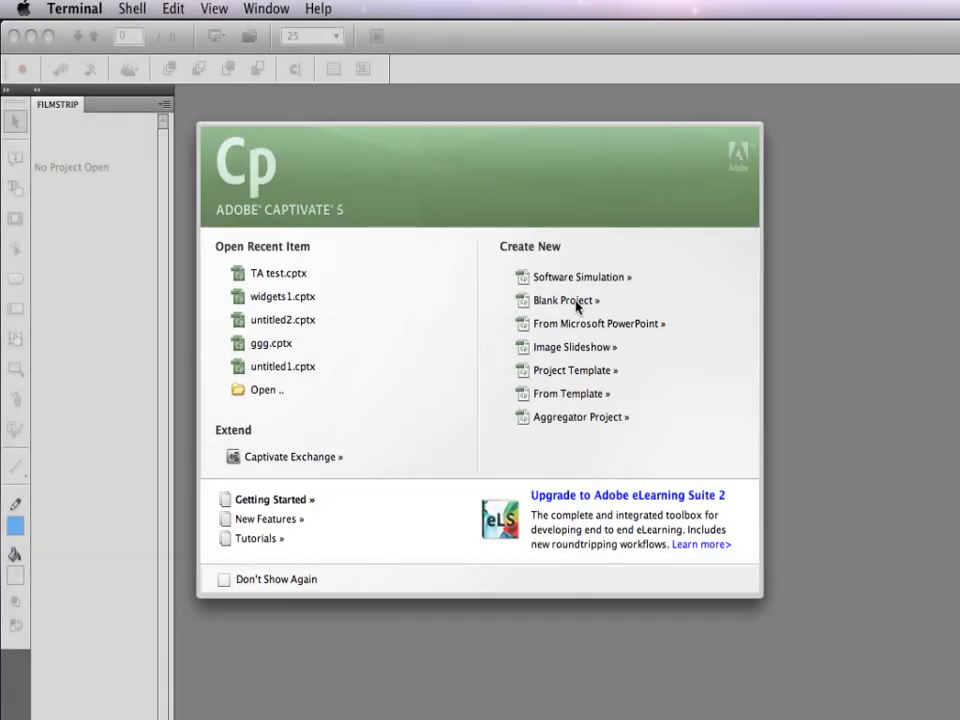
Create a new blank project at the default 640 × 480 size.
{"action": "left_click", "coordinate": [564, 300]}
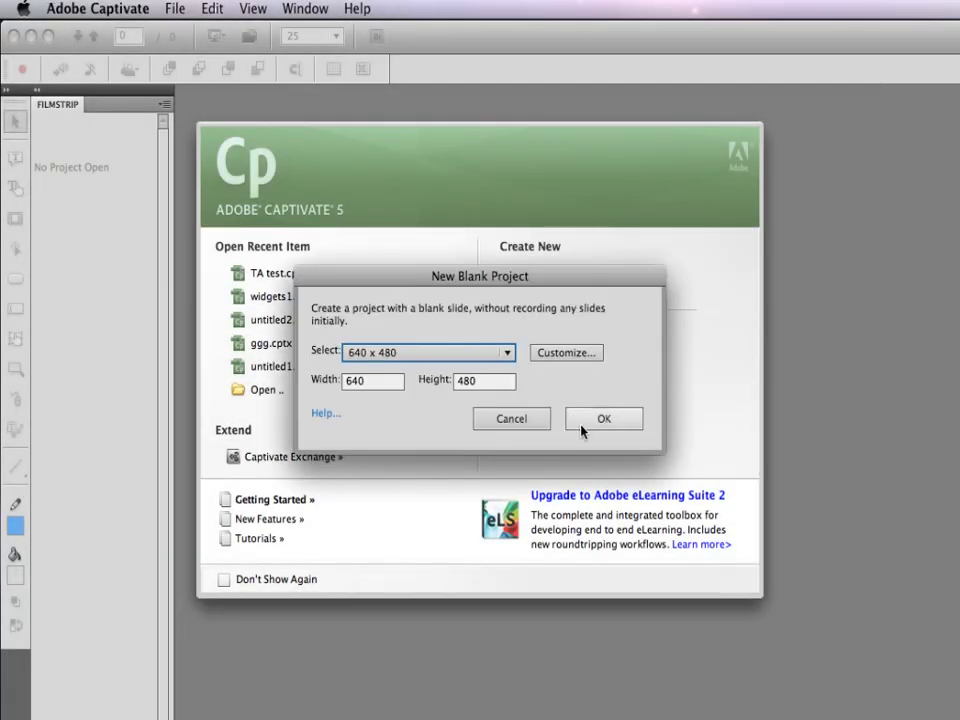
{"action": "left_click", "coordinate": [604, 418]}
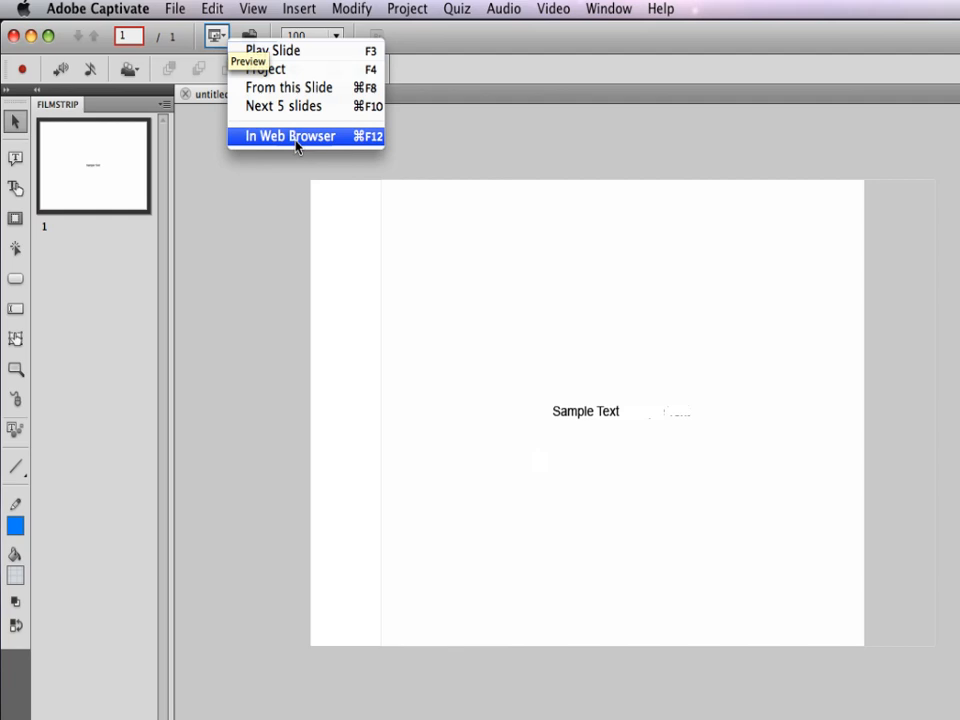
Preview the project in a web browser, then quit Captivate answering the save prompt.
{"action": "left_click", "coordinate": [290, 136]}
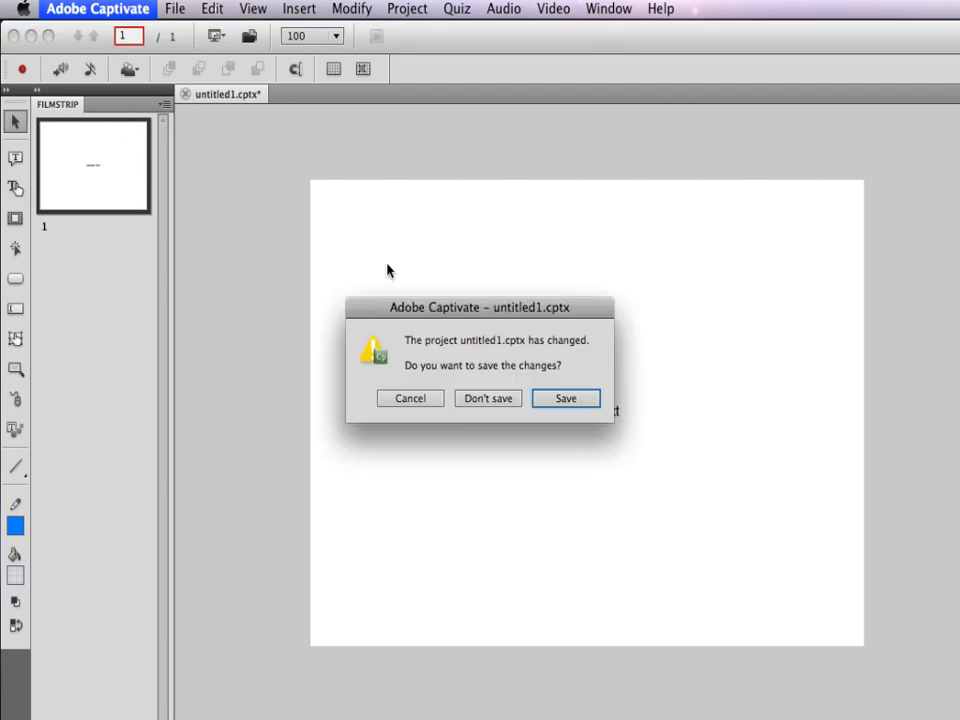
{"action": "left_click", "coordinate": [488, 398]}
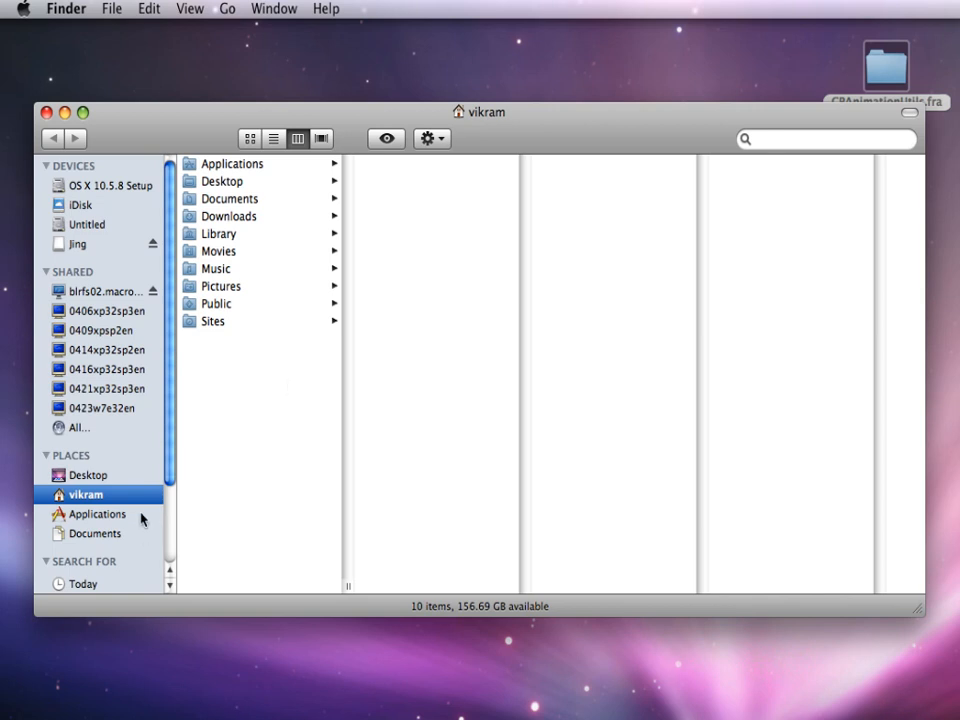
Show the package contents of the Adobe Captivate application in Applications.
{"action": "left_click", "coordinate": [96, 512]}
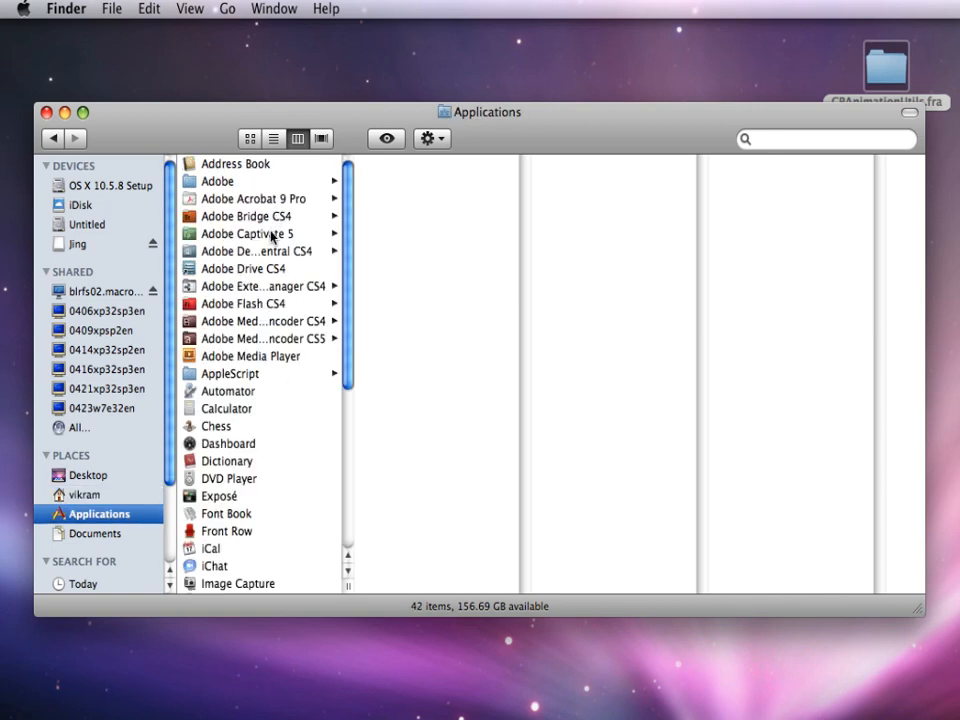
{"action": "right_click", "coordinate": [246, 232]}
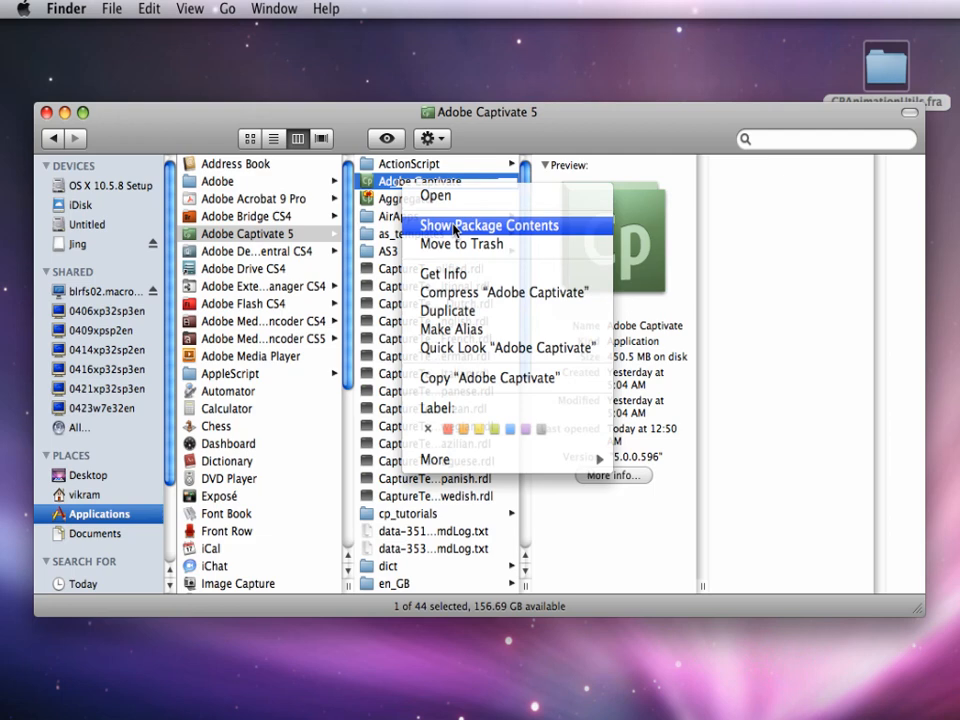
{"action": "left_click", "coordinate": [488, 224]}
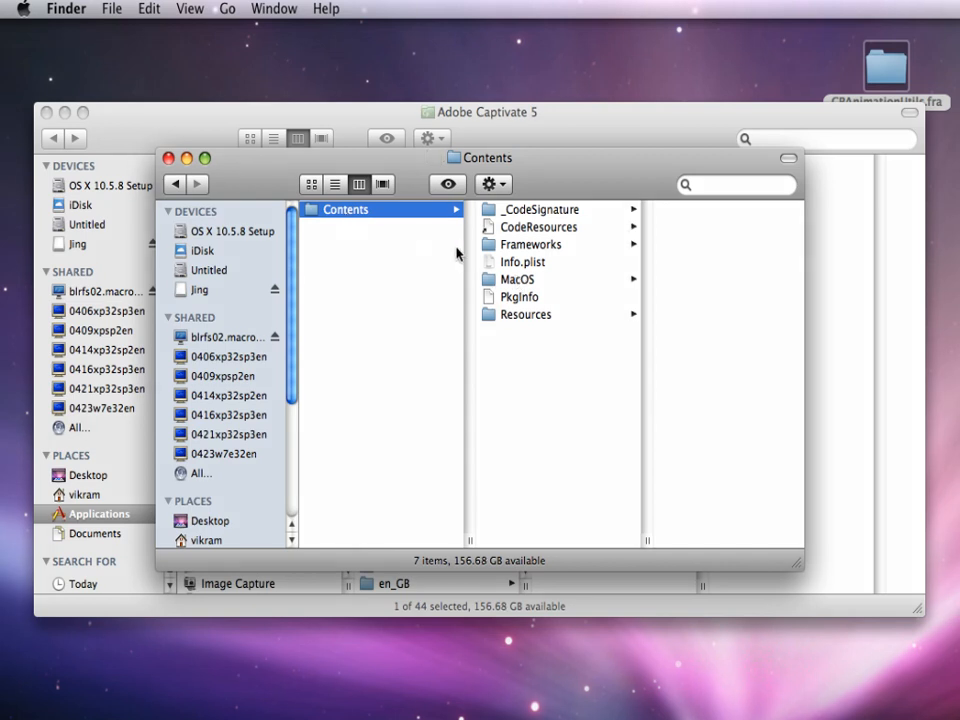
Rename CPAnimationUtils.framework in Frameworks to CPAnimationUtils_old.framework.
{"action": "left_click", "coordinate": [530, 244]}
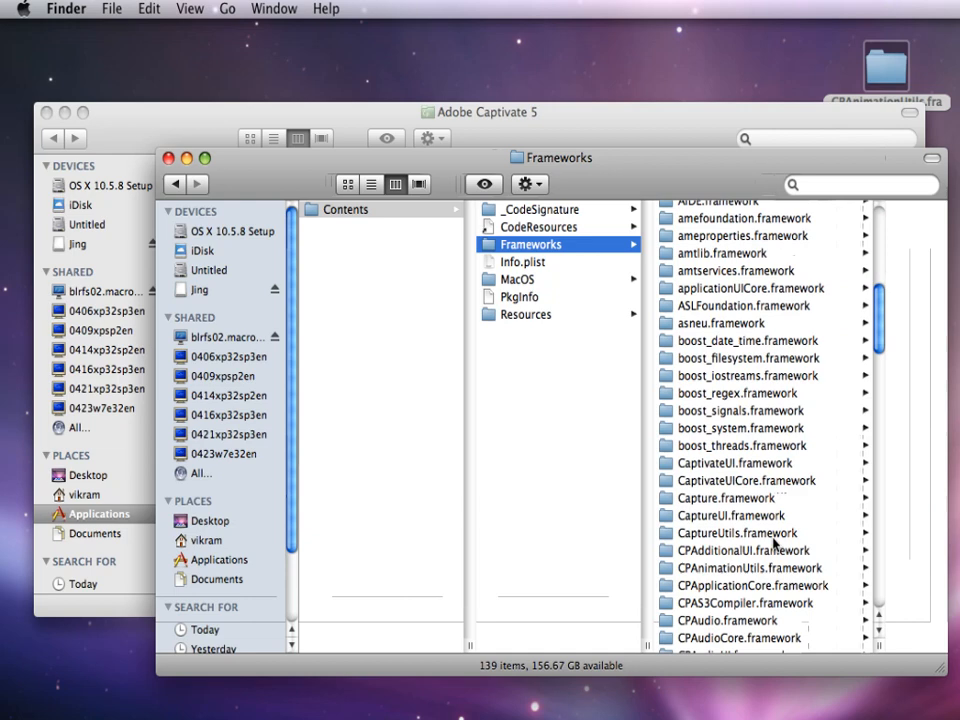
{"action": "scroll", "scroll_direction": "down", "scroll_amount": 3}
{"action": "type", "text": "_old"}
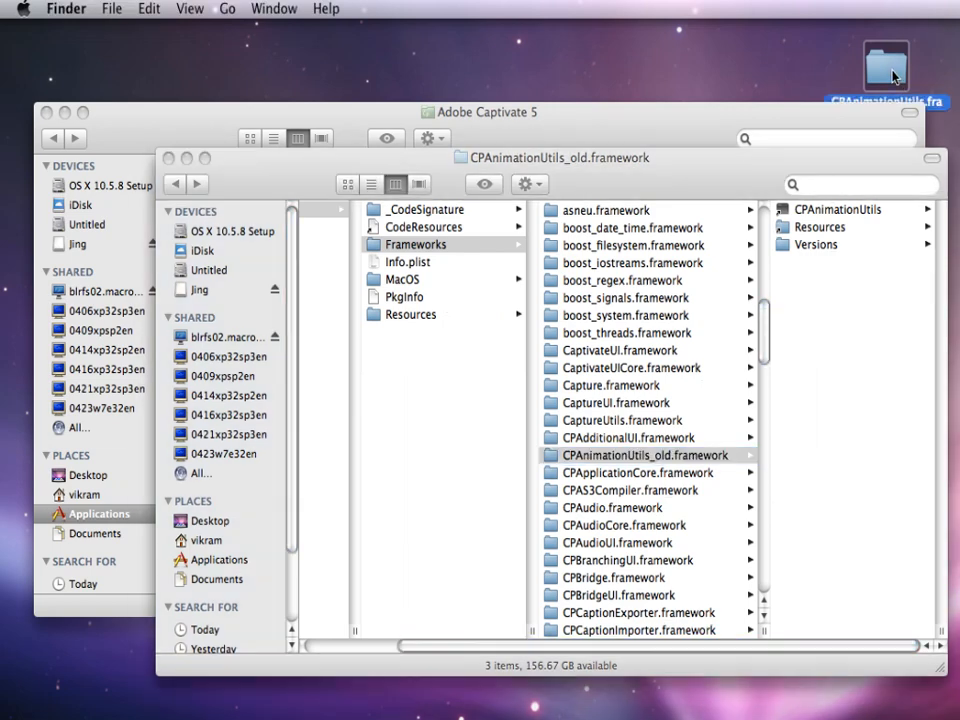
Copy the new CPAnimationUtils.framework from the desktop into Frameworks and relaunch Captivate.
{"action": "right_click", "coordinate": [884, 64]}
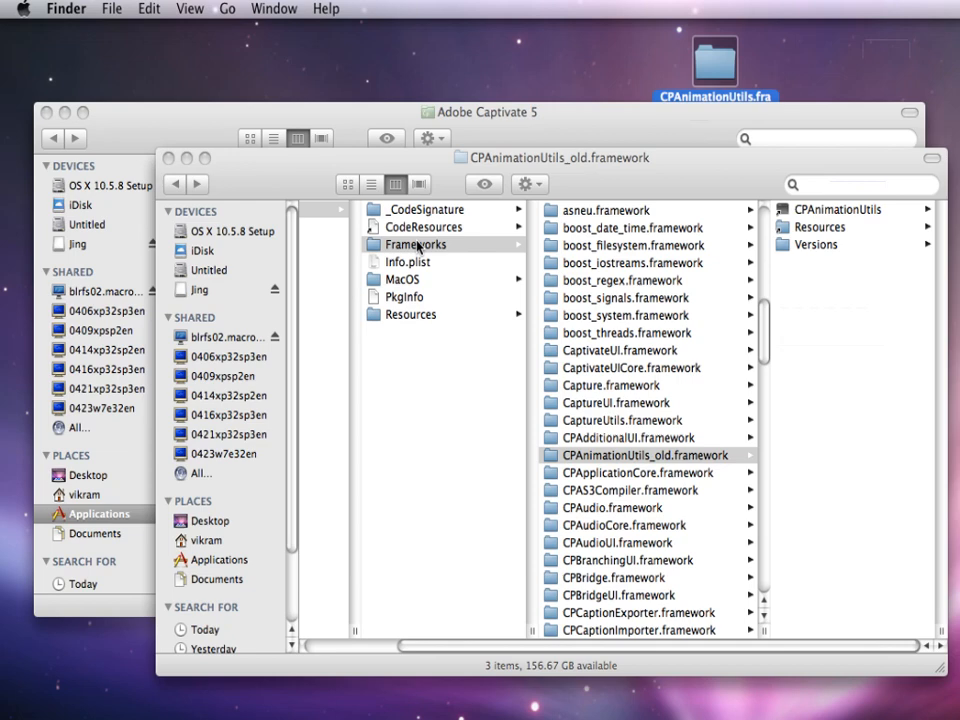
{"action": "right_click", "coordinate": [410, 244]}
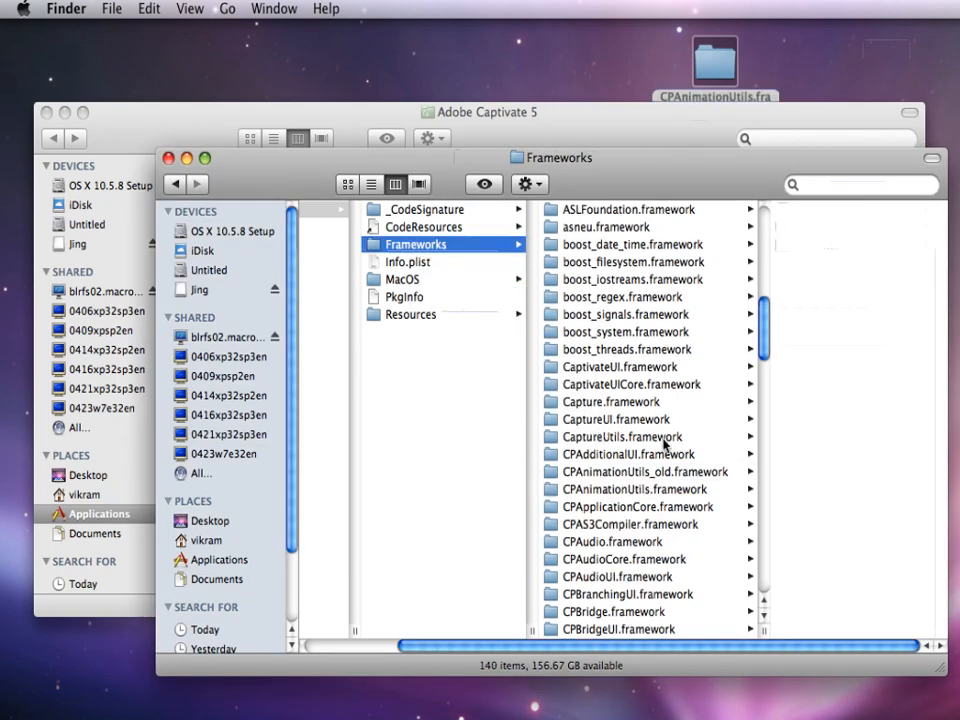
{"action": "left_click", "coordinate": [630, 488]}
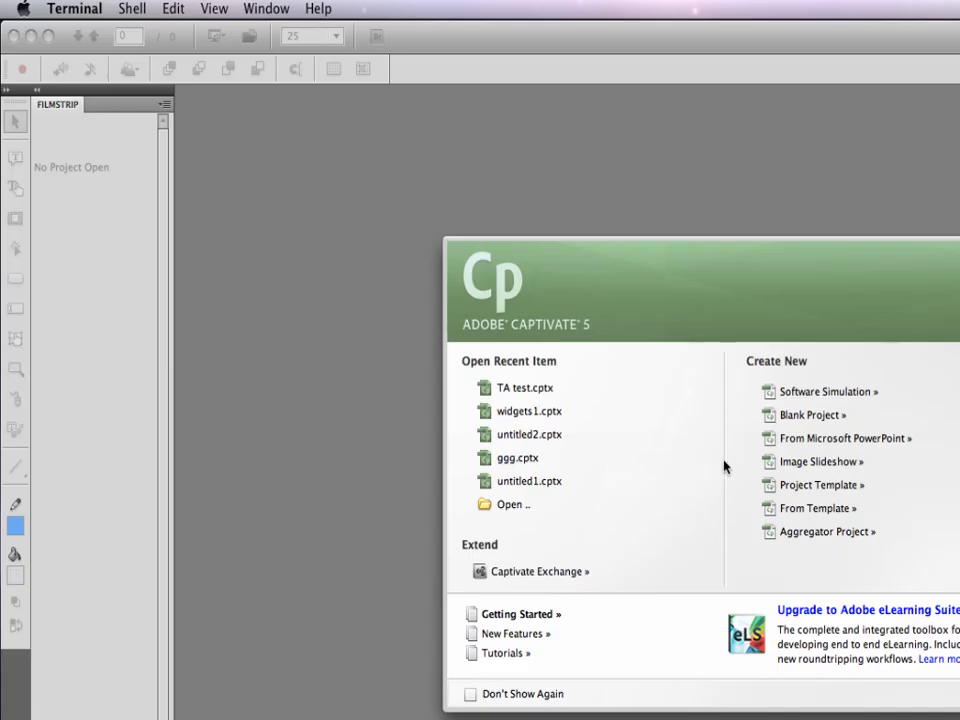
{"action": "mouse_move", "coordinate": [836, 424]}
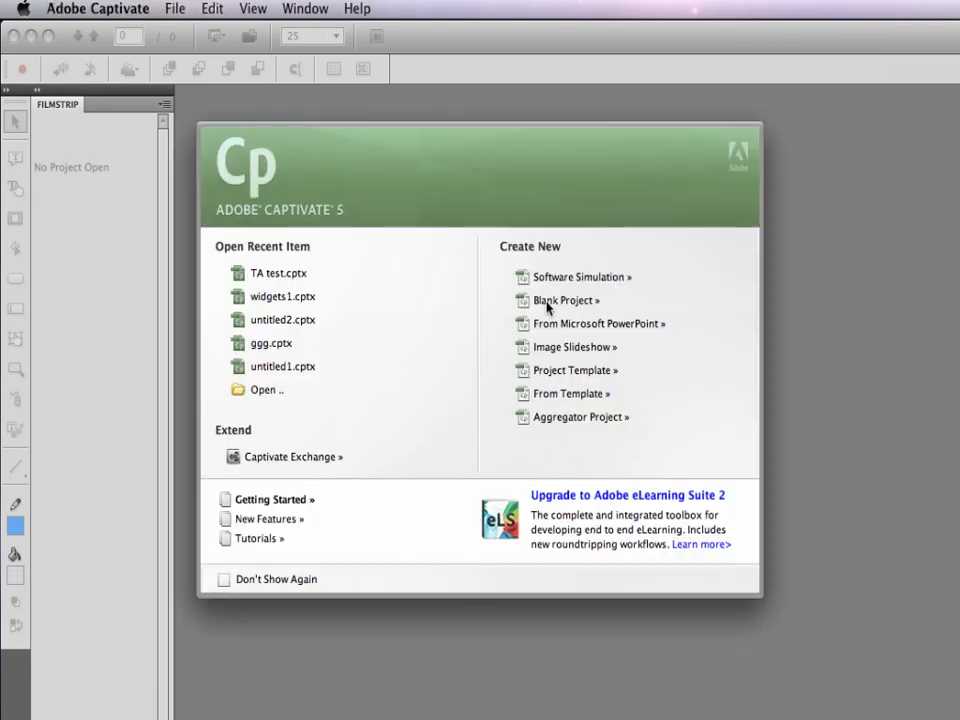
Create another blank 640 × 480 project in the relaunched Captivate.
{"action": "left_click", "coordinate": [564, 300]}
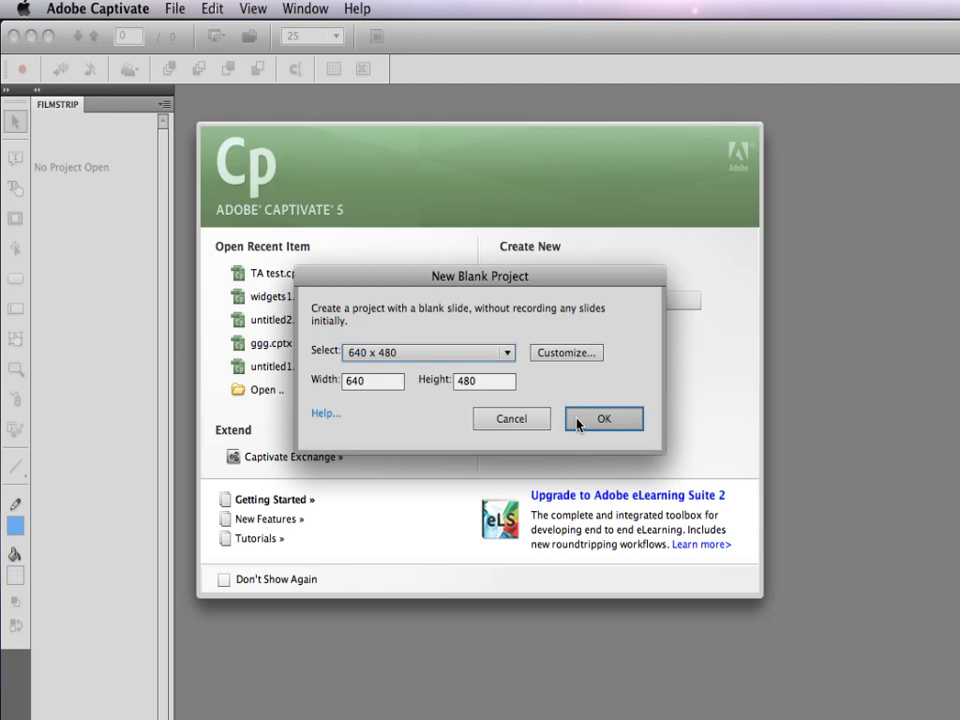
{"action": "left_click", "coordinate": [604, 418]}
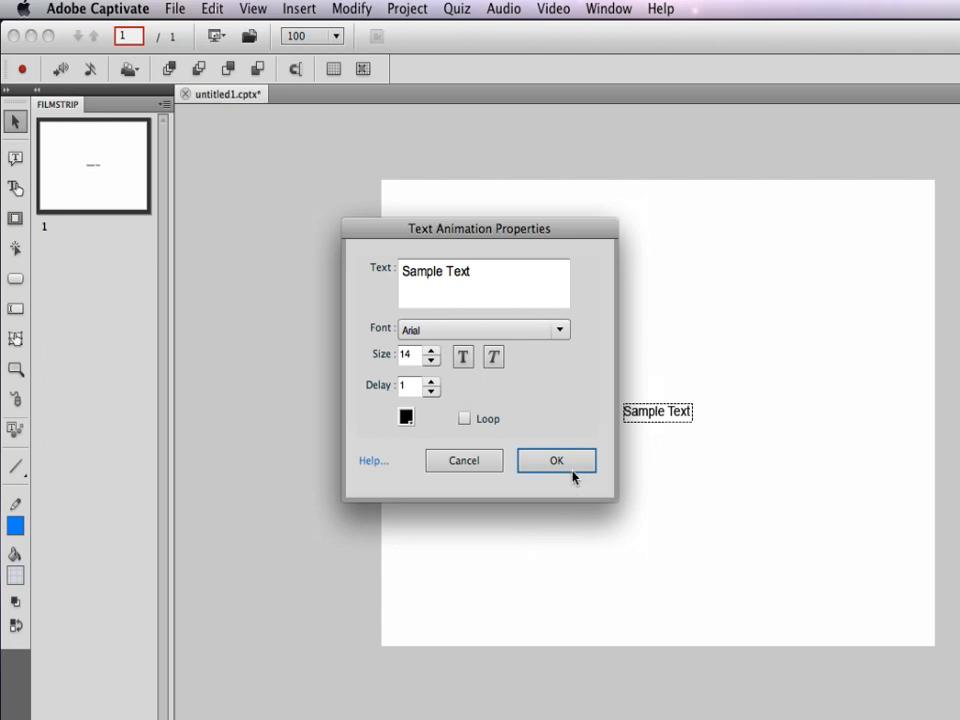
Accept the Sample Text animation and preview the project in a web browser.
{"action": "left_click", "coordinate": [556, 460]}
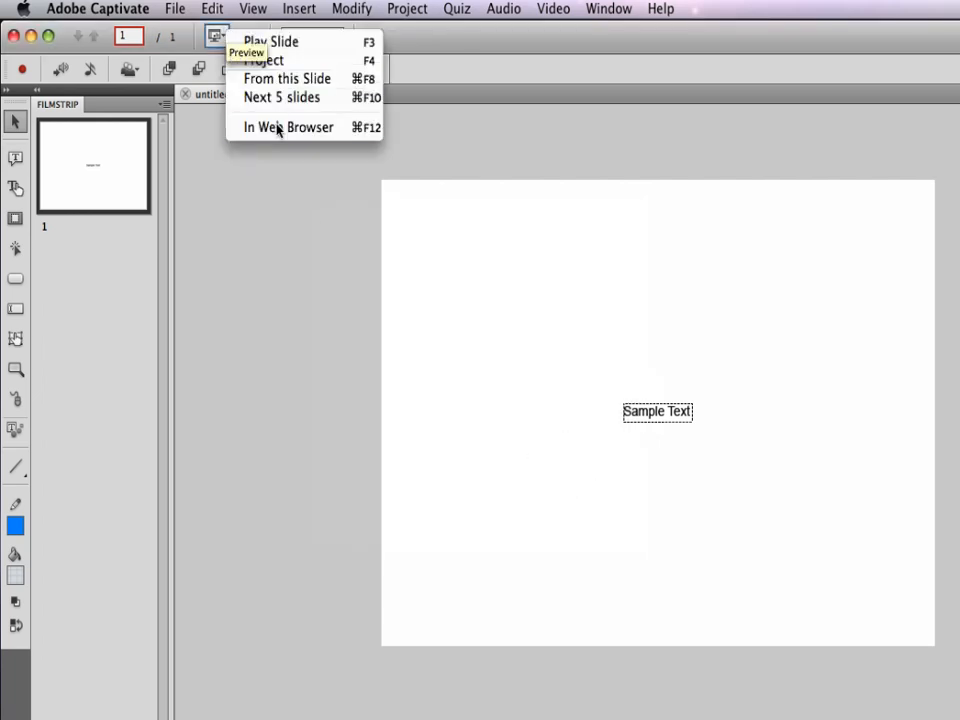
{"action": "left_click", "coordinate": [288, 78]}
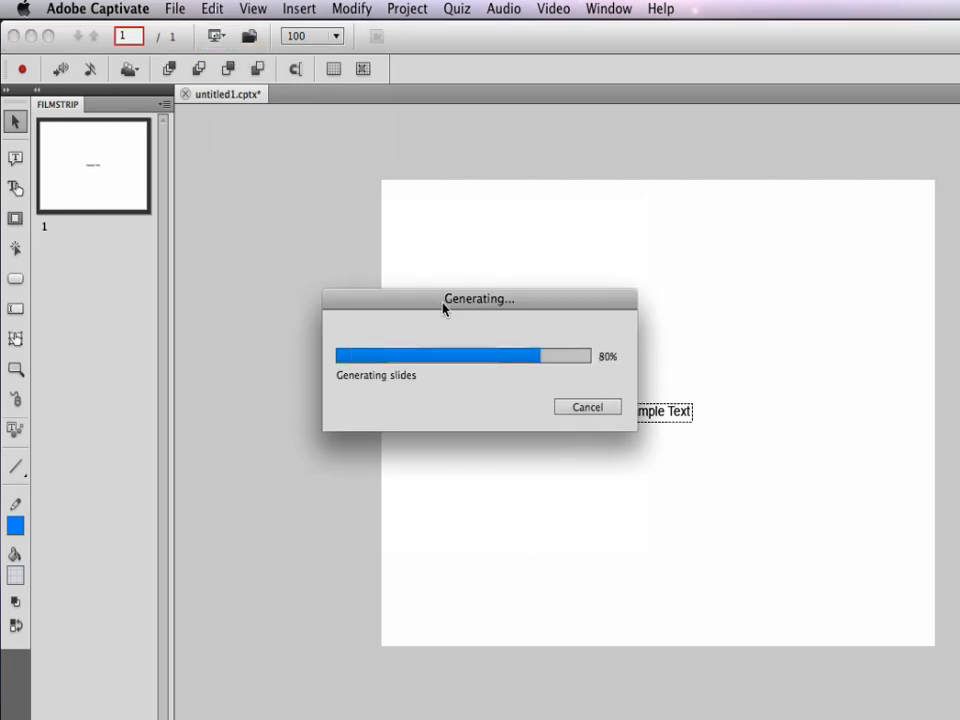